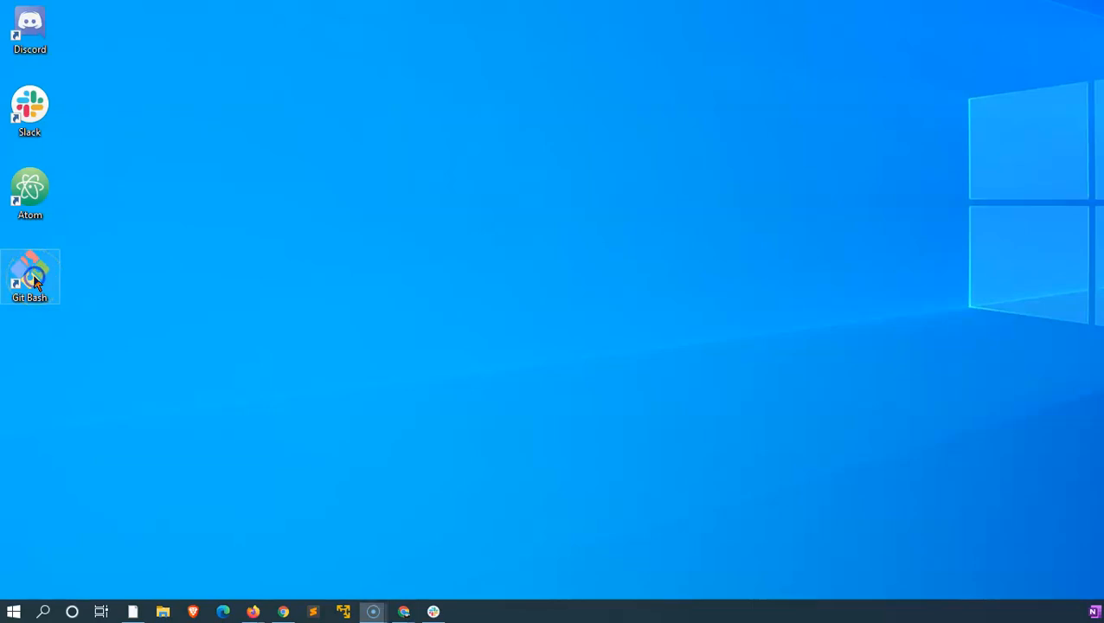
Launch a Git Bash terminal at the home directory prompt
{"action": "double_click", "coordinate": [29, 275]}
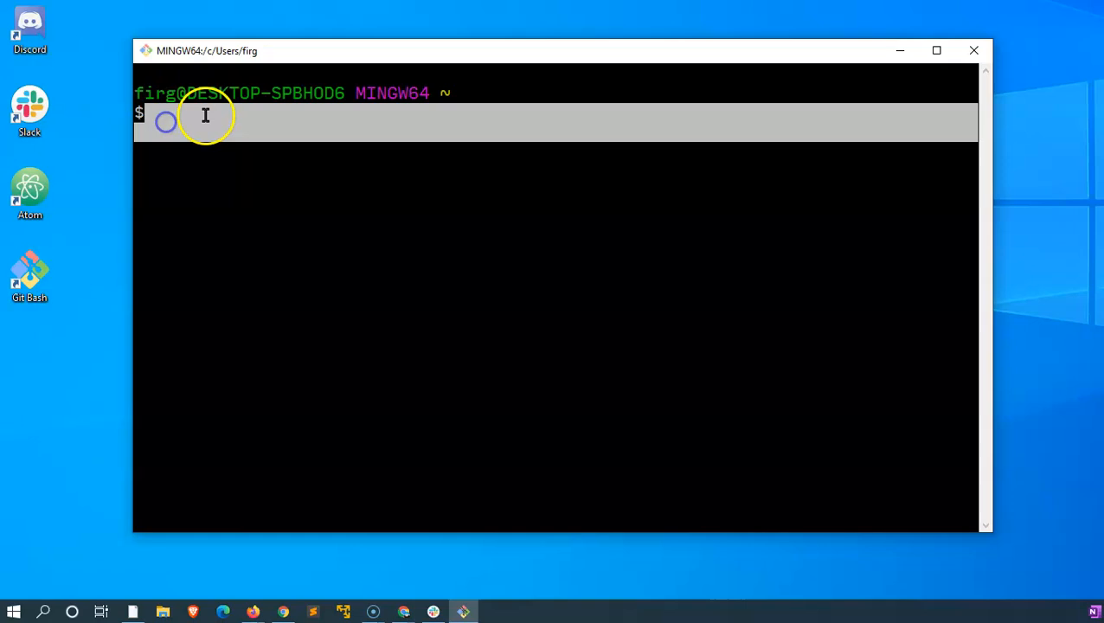
{"action": "mouse_move", "coordinate": [308, 135]}
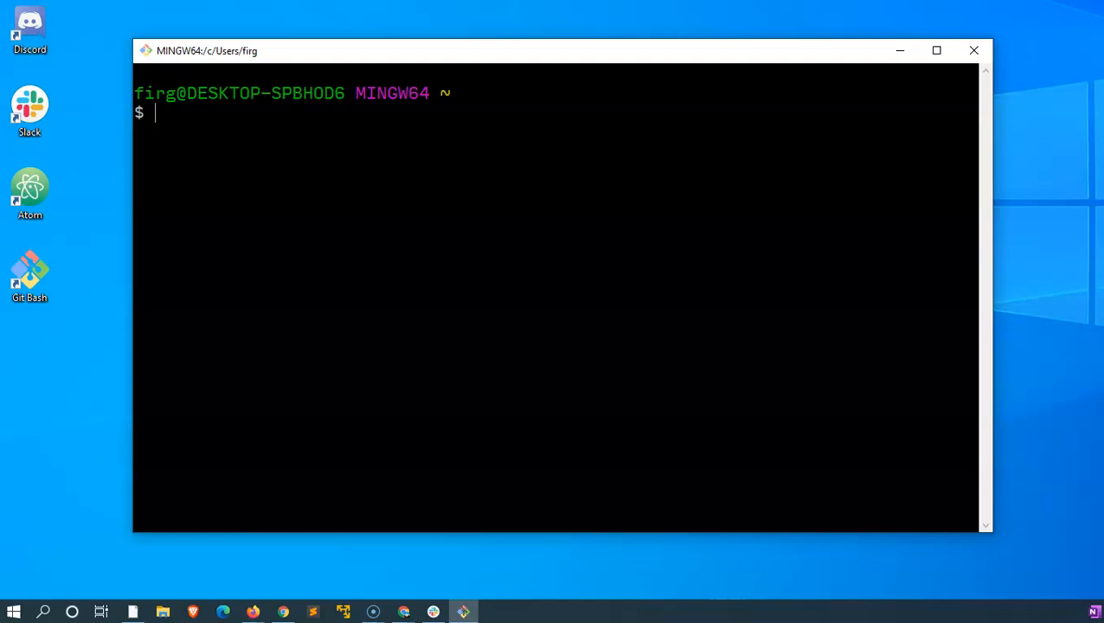
Query git config user.name and user.email; both return empty output
{"action": "type", "text": "git conf"}
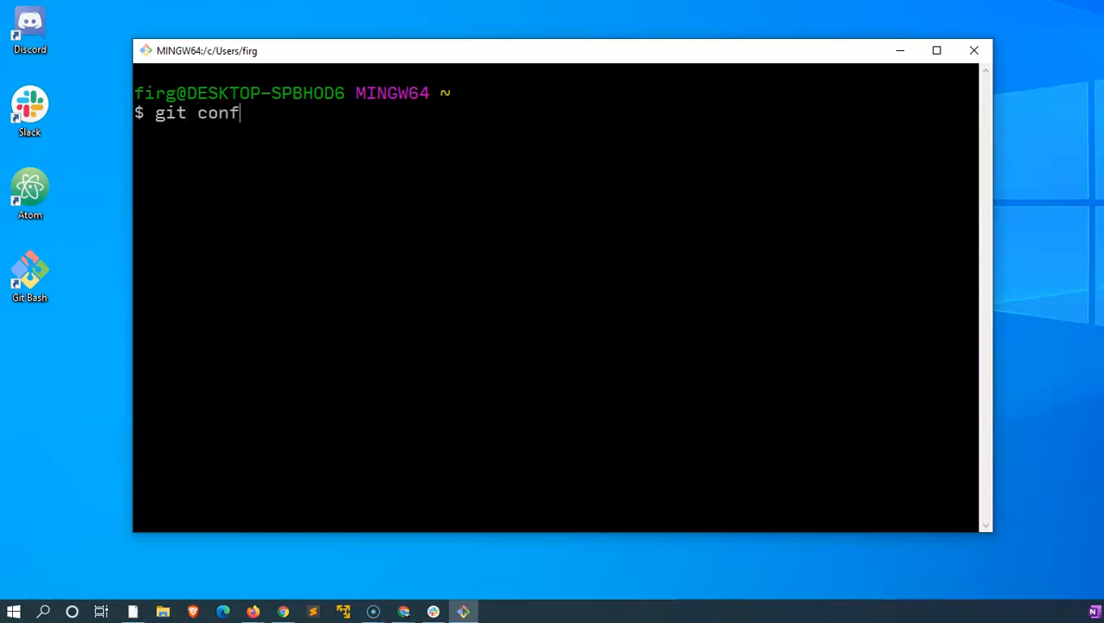
{"action": "type", "text": "ig user.name"}
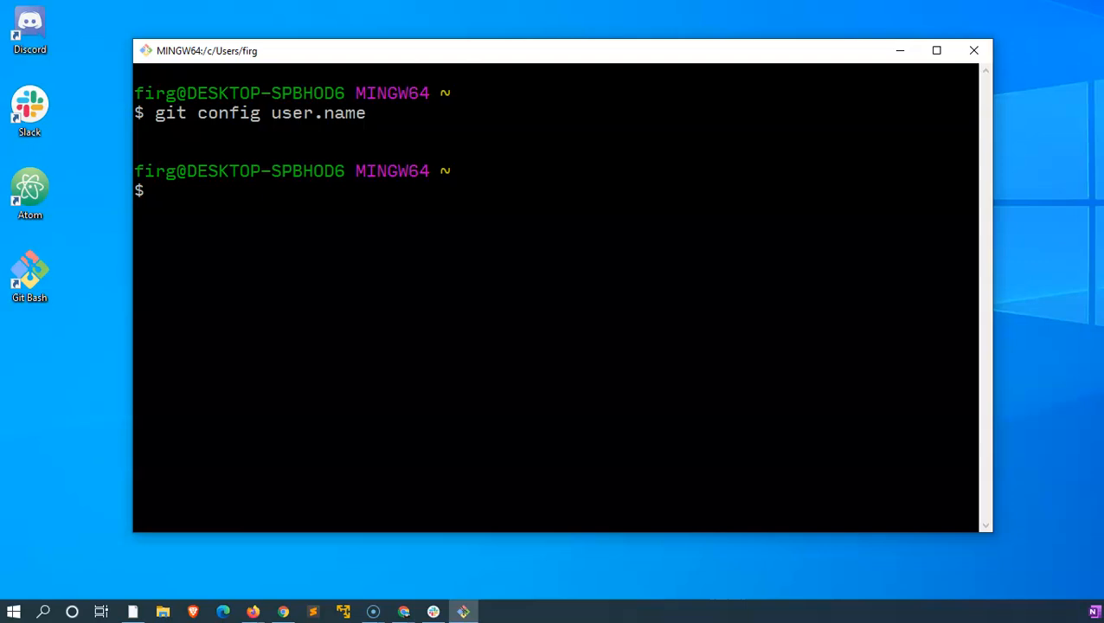
{"action": "type", "text": "git config user."}
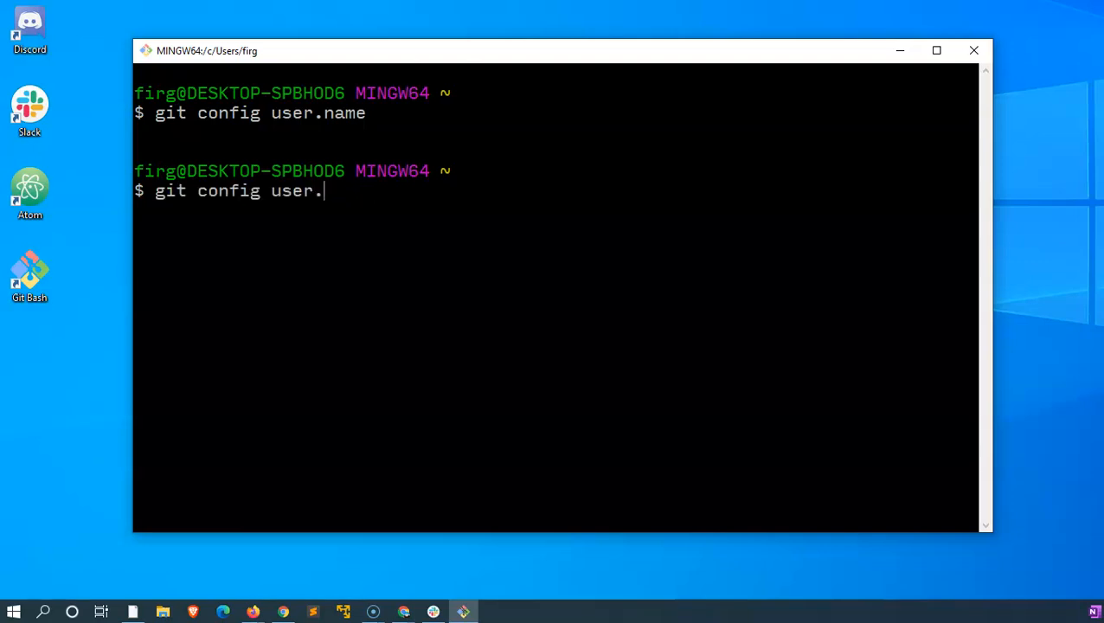
{"action": "type", "text": "eamil"}
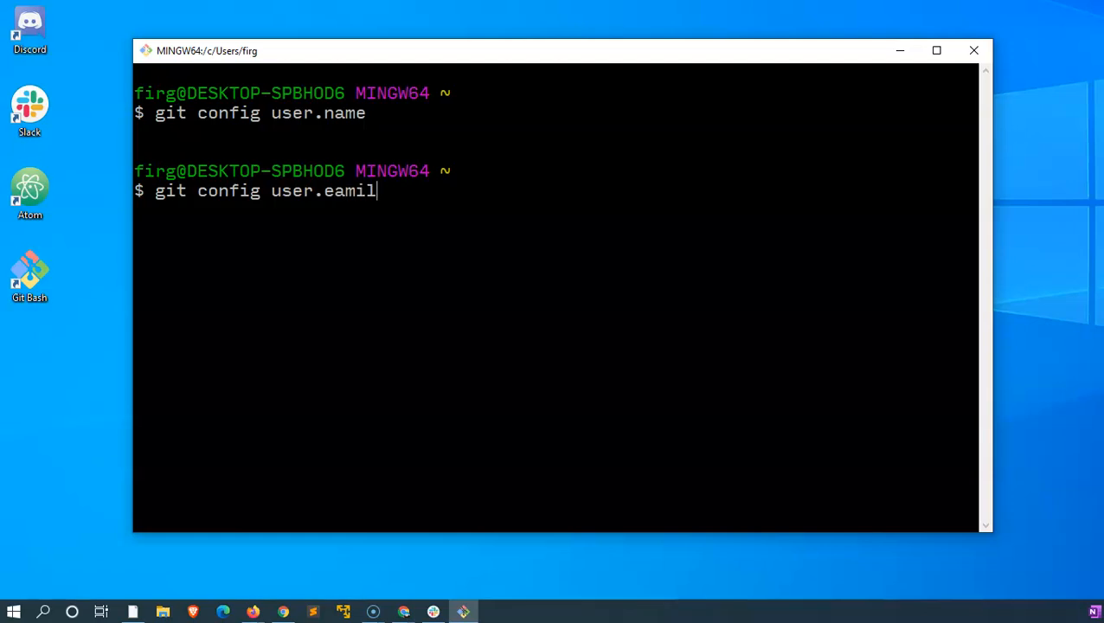
{"action": "key", "text": "BackSpace"}
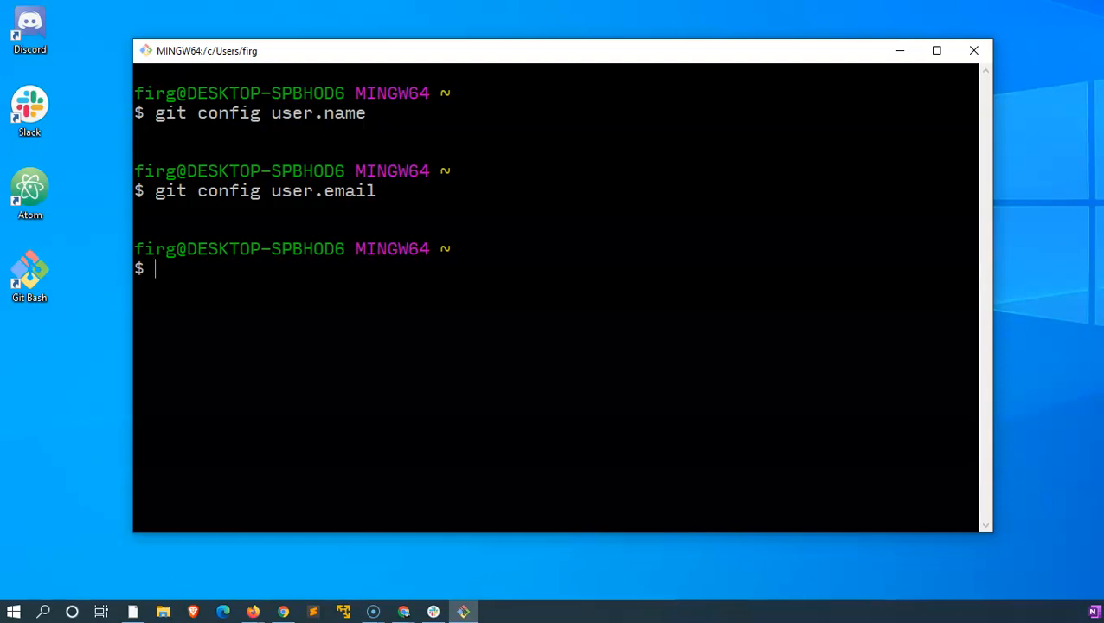
{"action": "type", "text": "git"}
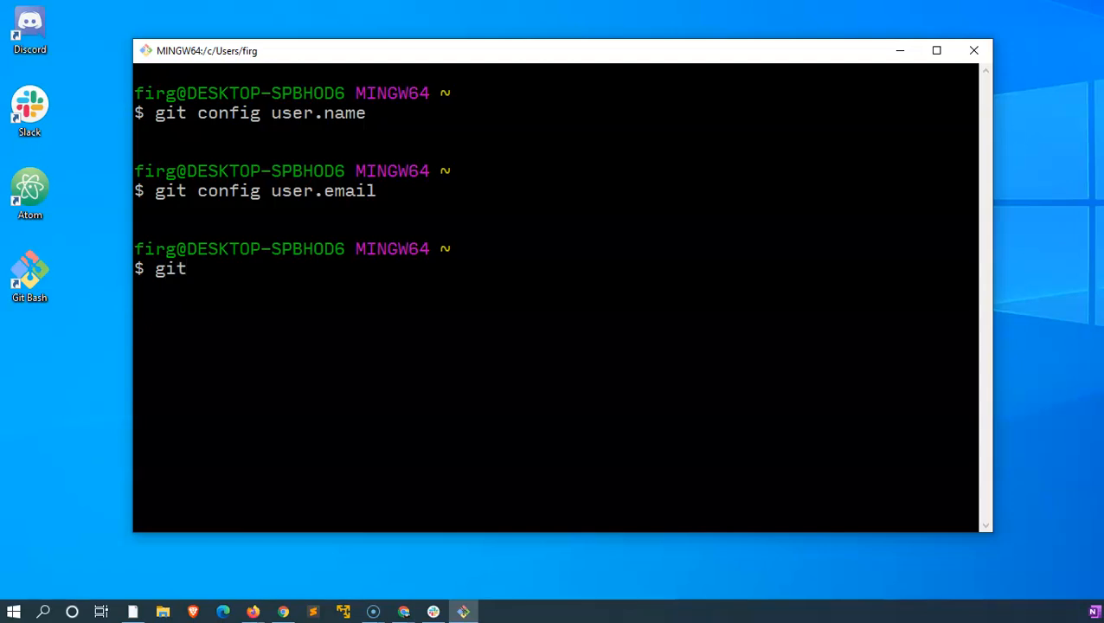
{"action": "type", "text": "config"}
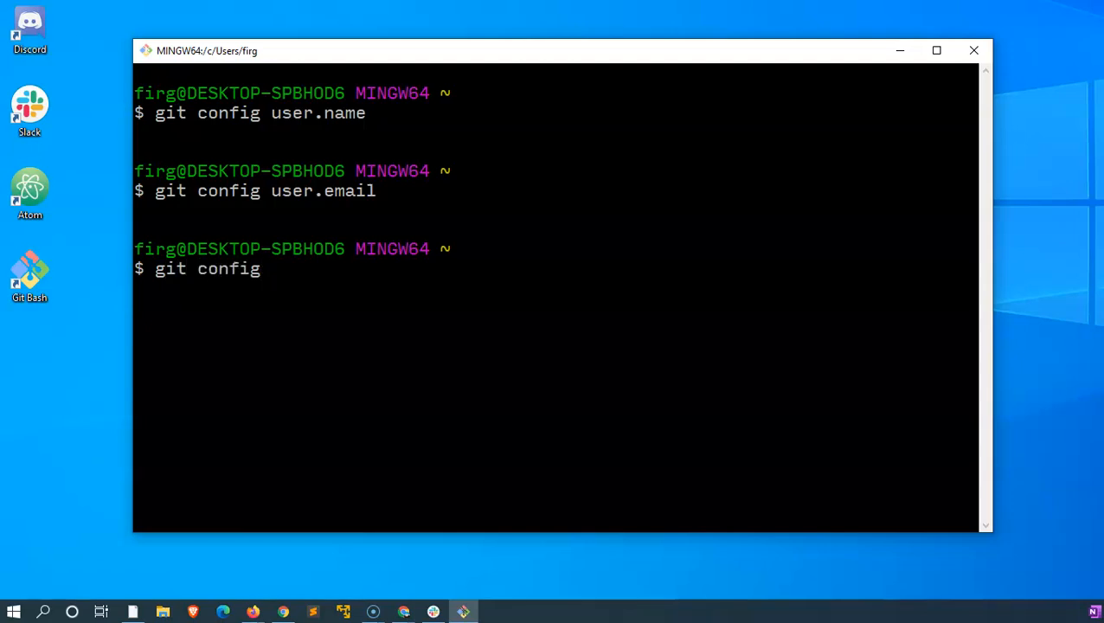
{"action": "type", "text": "--glo"}
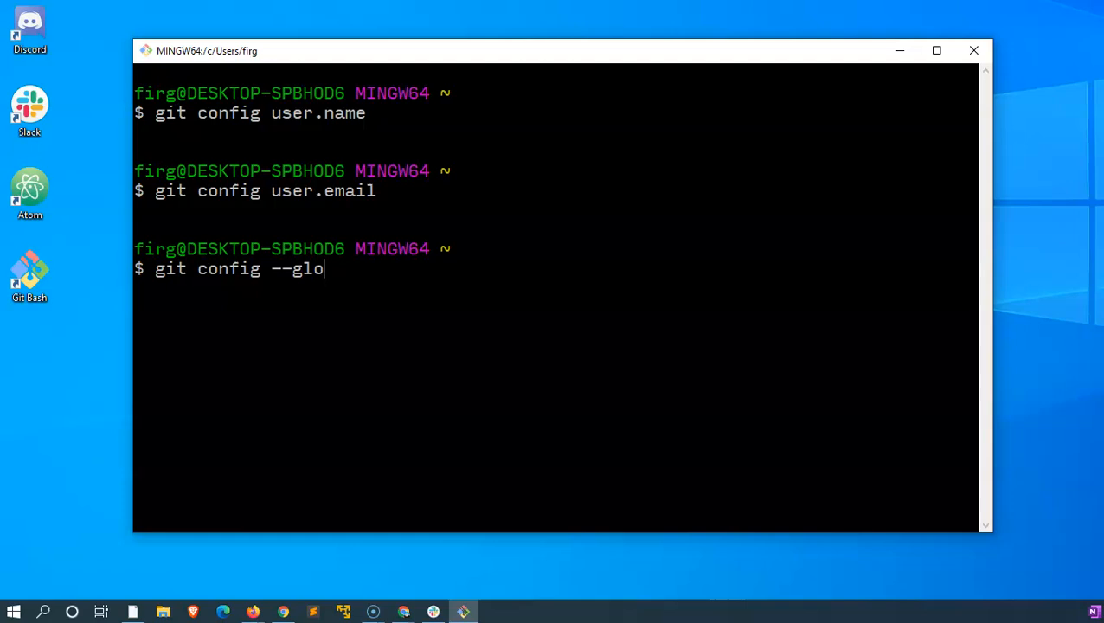
{"action": "type", "text": "bal"}
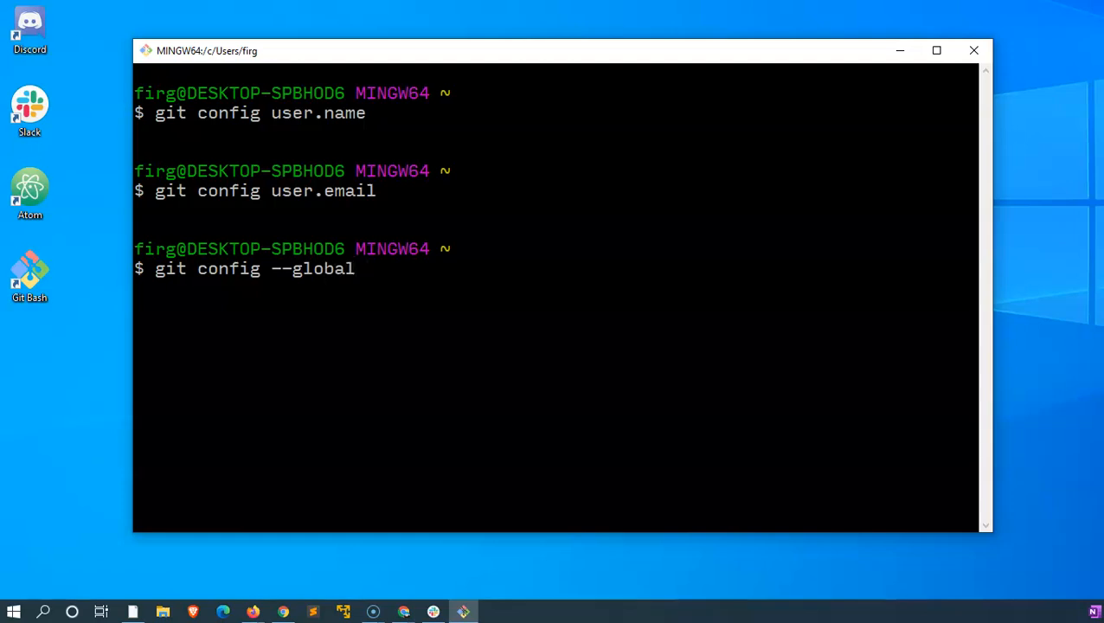
{"action": "type", "text": "user."}
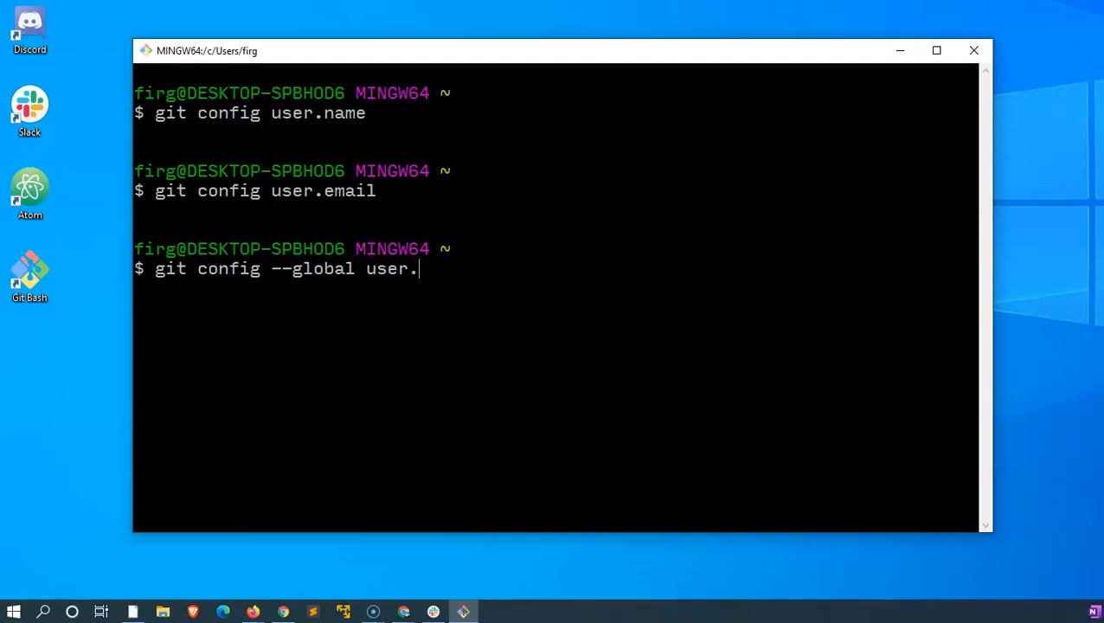
{"action": "type", "text": "name"}
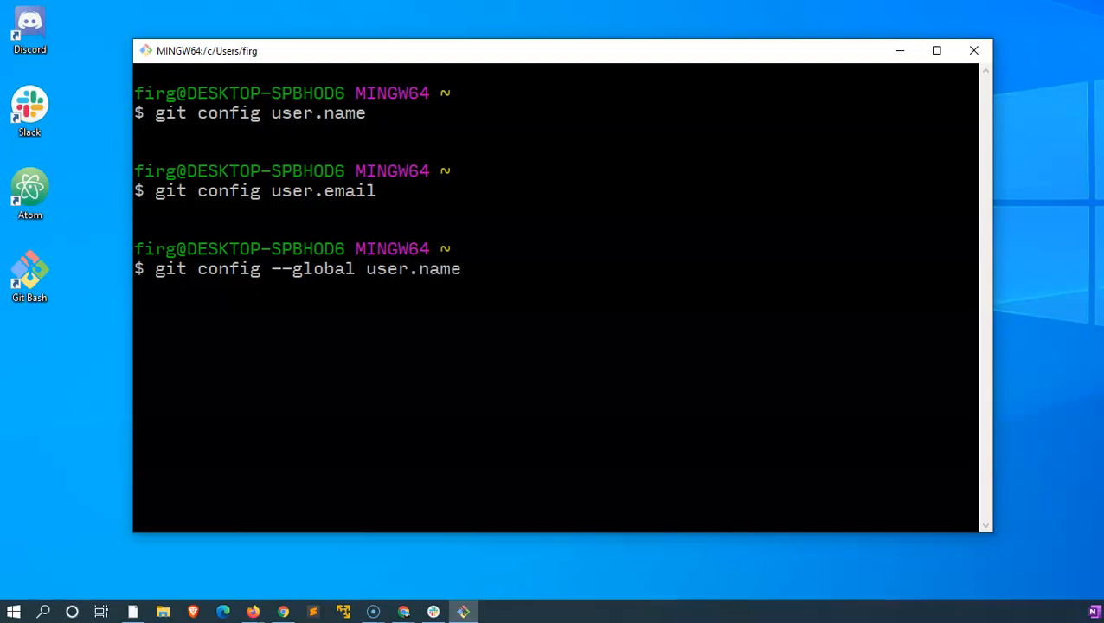
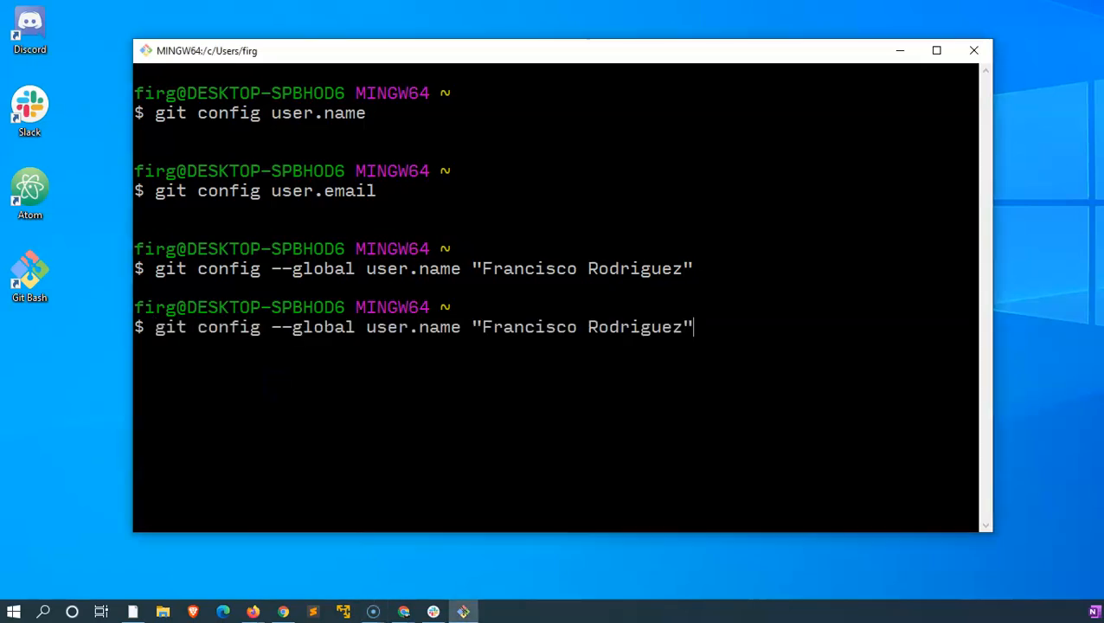
Rework the recalled command to set --global user.email to the gmail address
{"action": "key", "text": "BackSpace"}
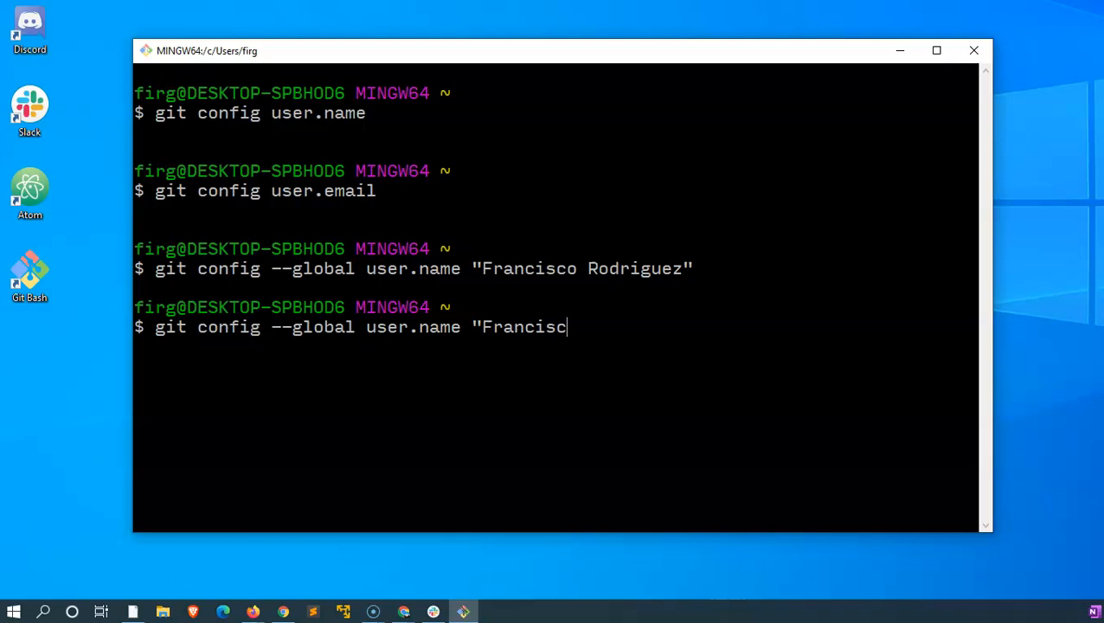
{"action": "key", "text": "Backspace"}
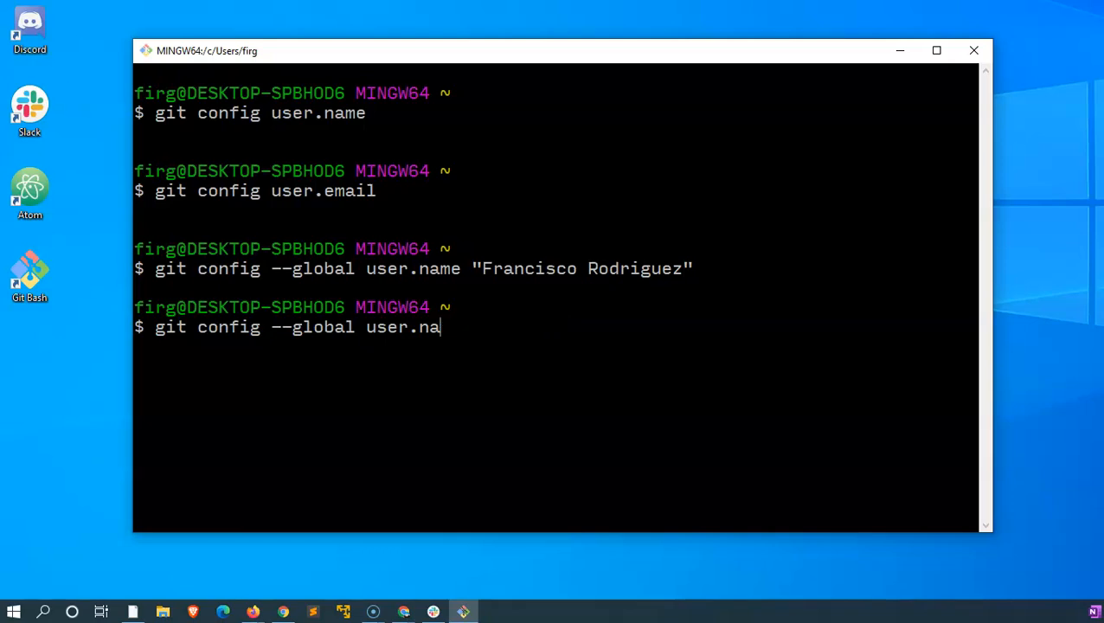
{"action": "key", "text": "BackSpace"}
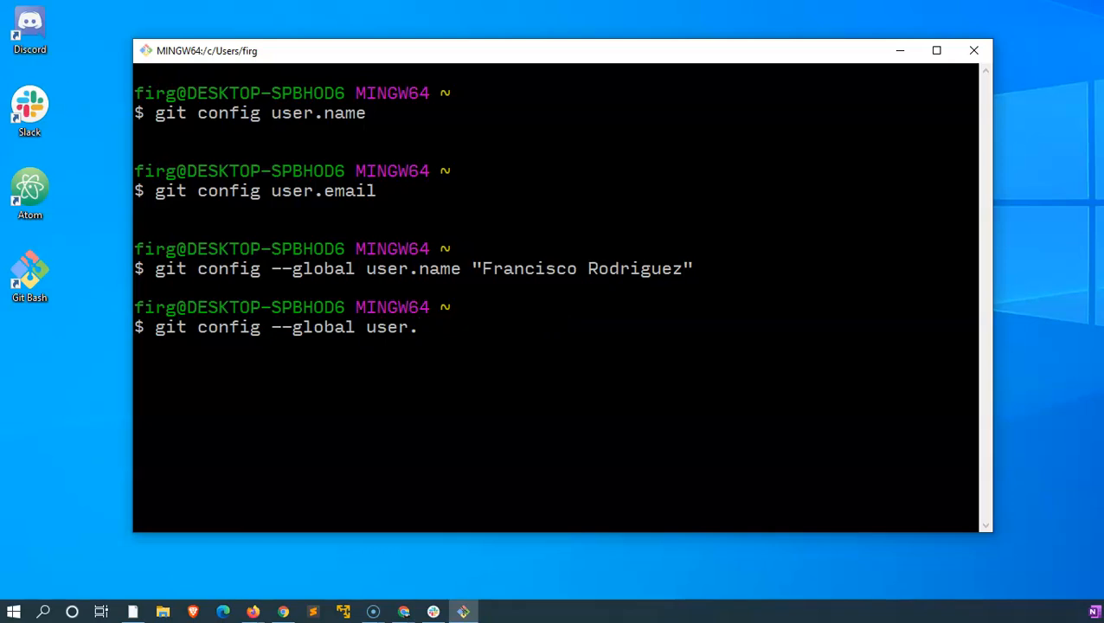
{"action": "type", "text": "email"}
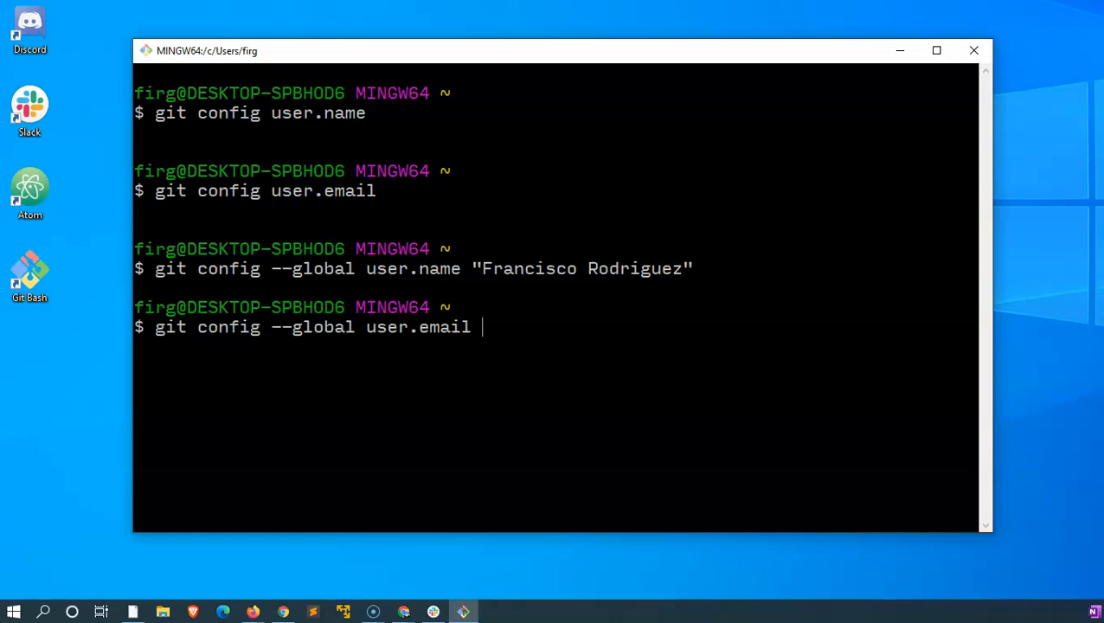
{"action": "type", "text": "\""}
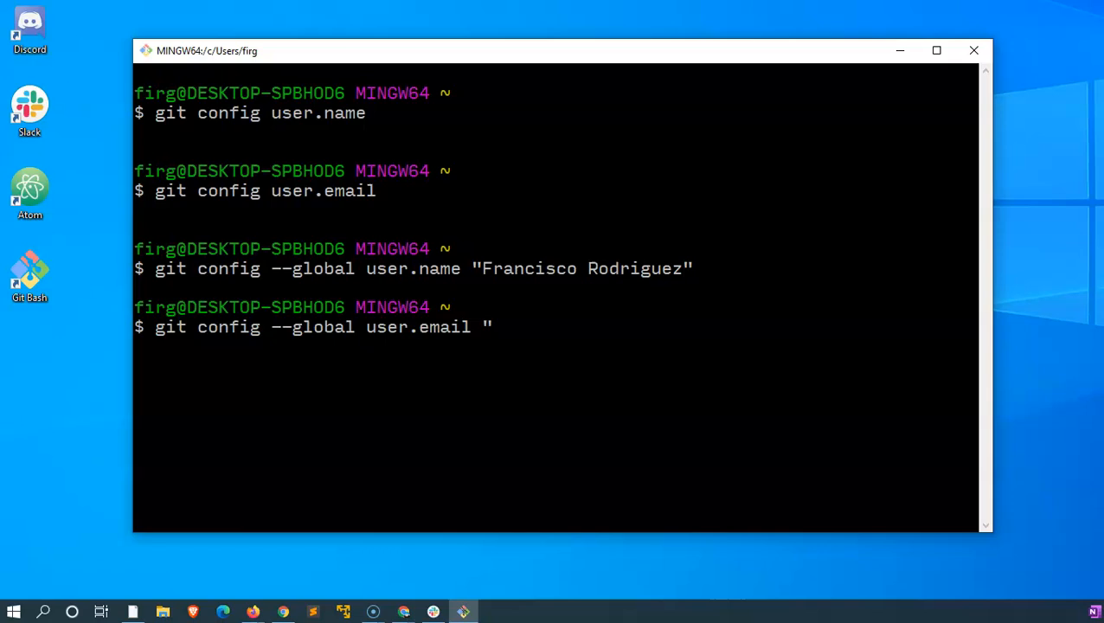
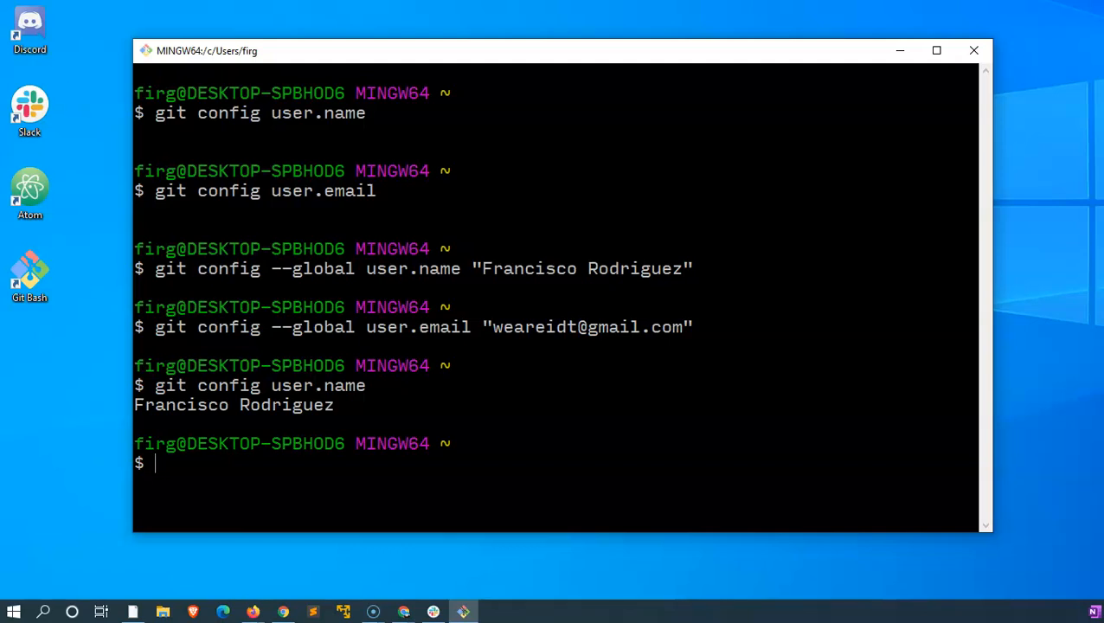
Query git config user.name to verify it returns the configured full name
{"action": "type", "text": "git config user.name"}
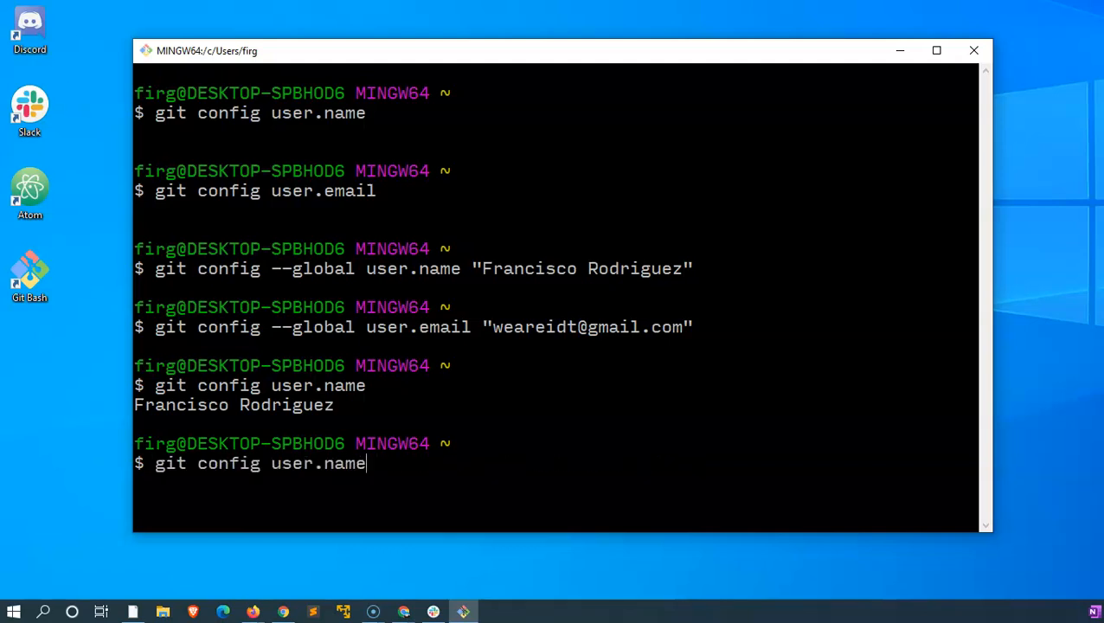